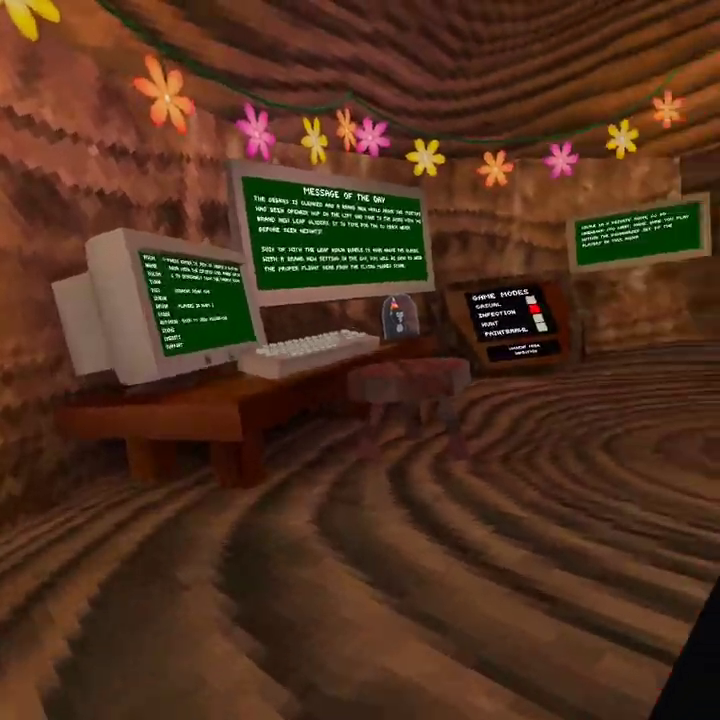
mouse_move(360, 360)
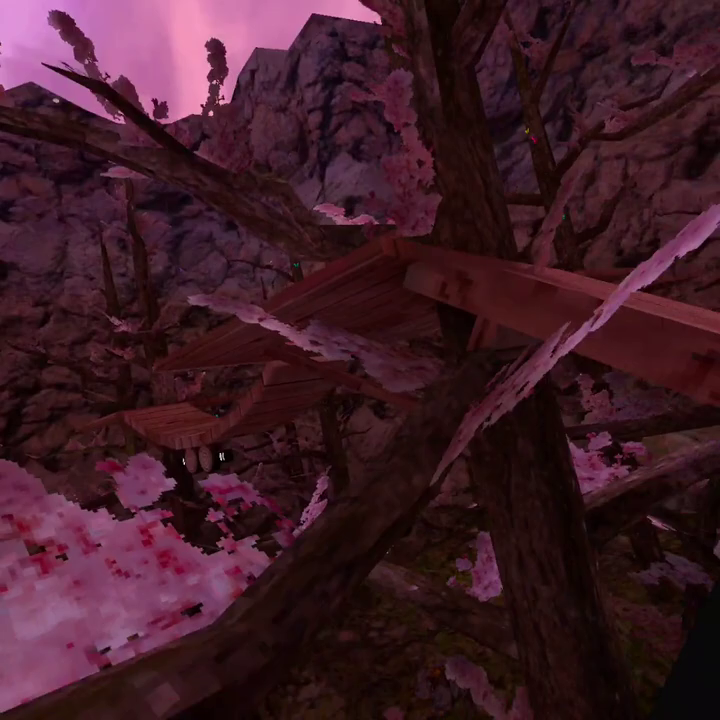
mouse_move(360, 360)
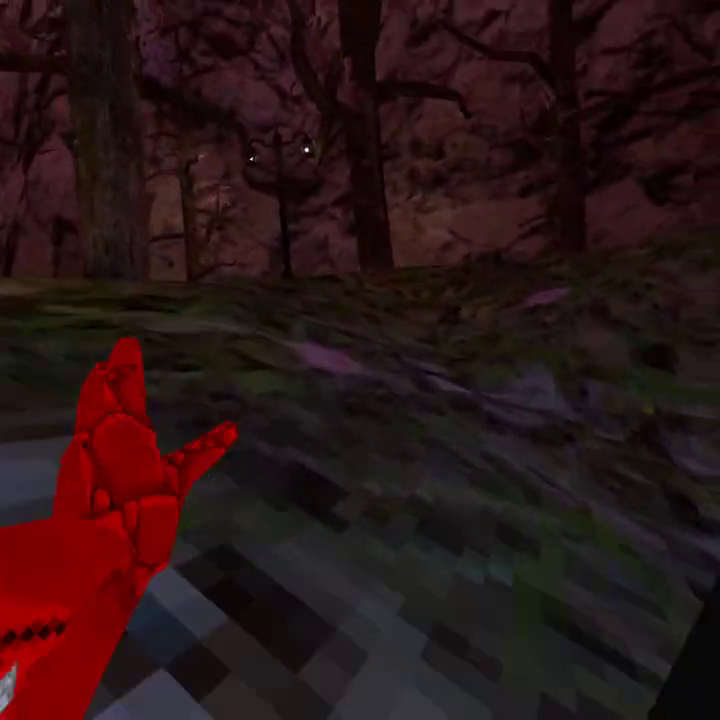
mouse_move(360, 360)
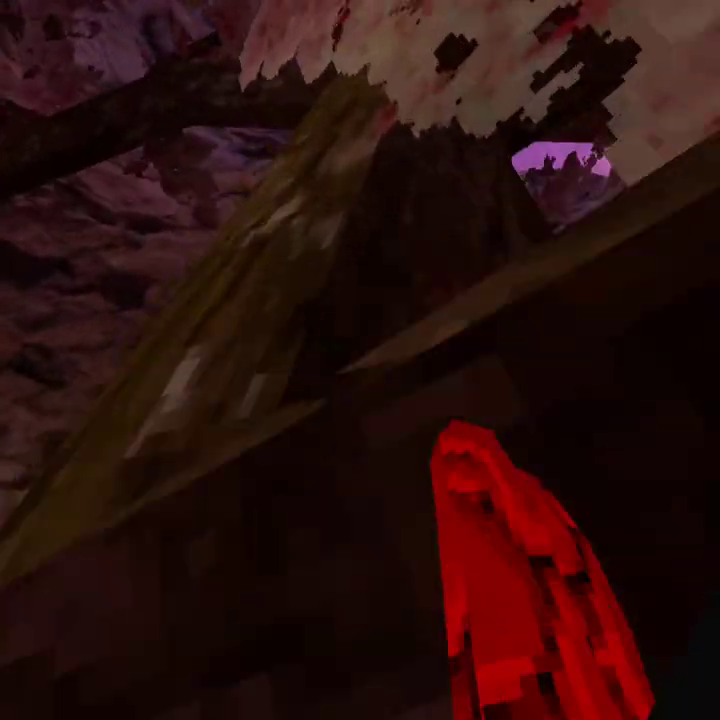
mouse_move(360, 360)
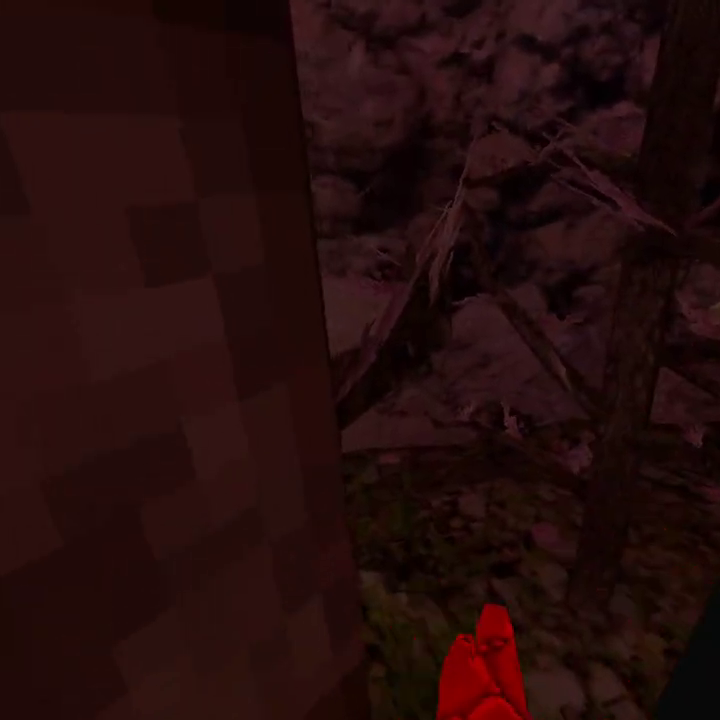
mouse_move(360, 360)
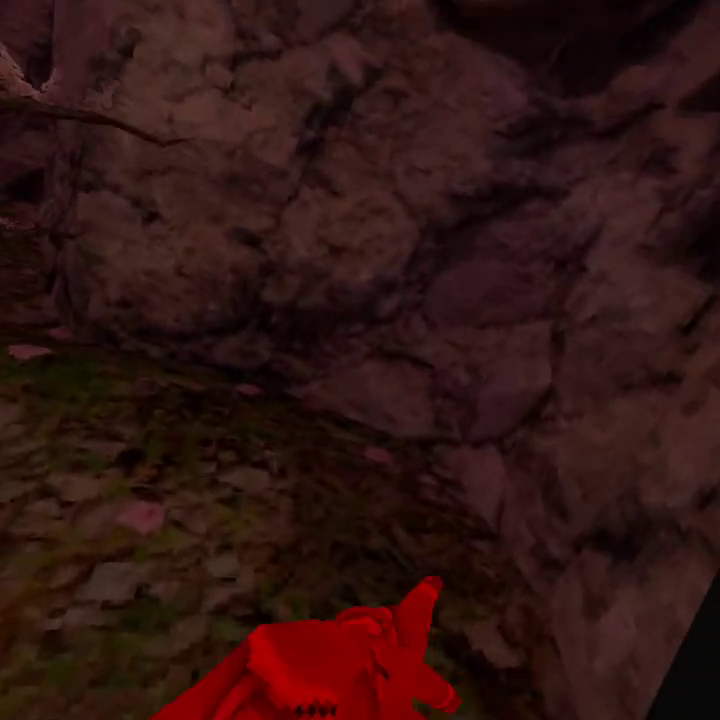
mouse_move(360, 360)
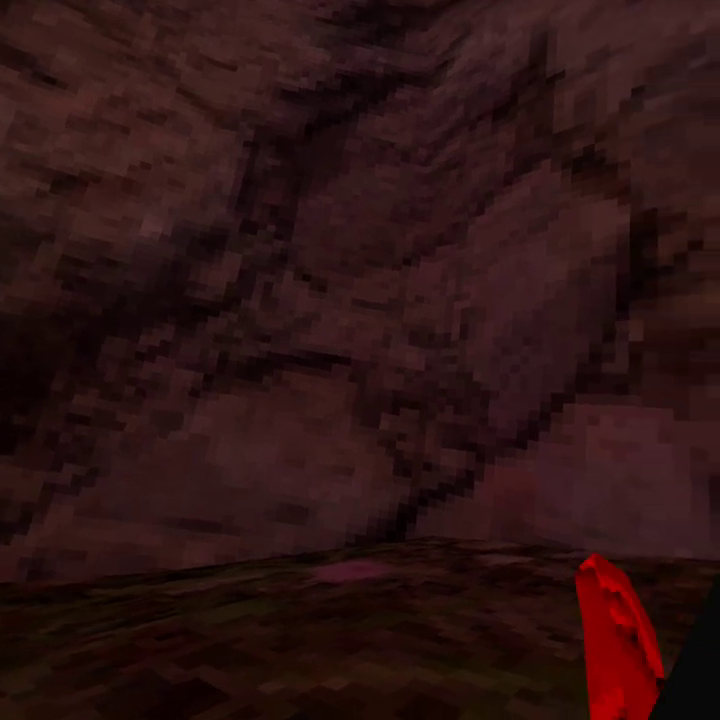
mouse_move(360, 360)
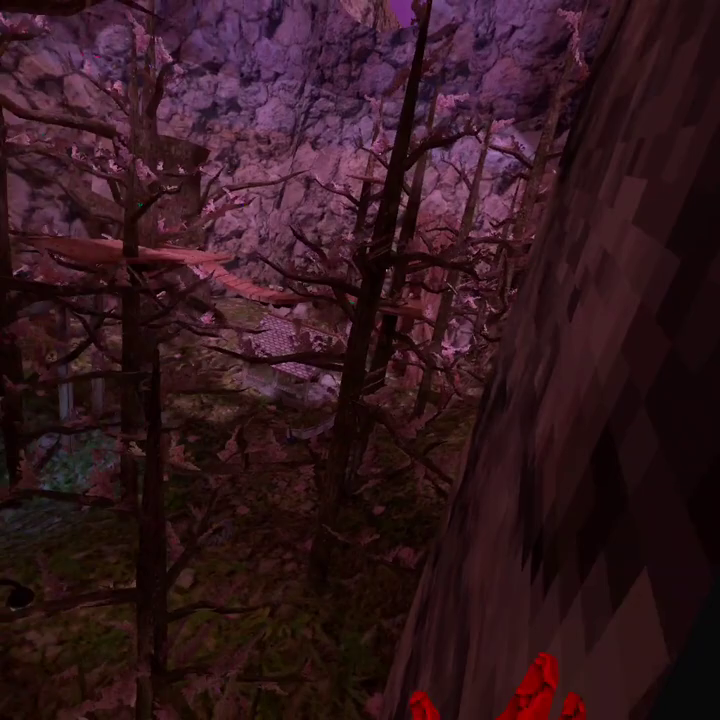
mouse_move(360, 360)
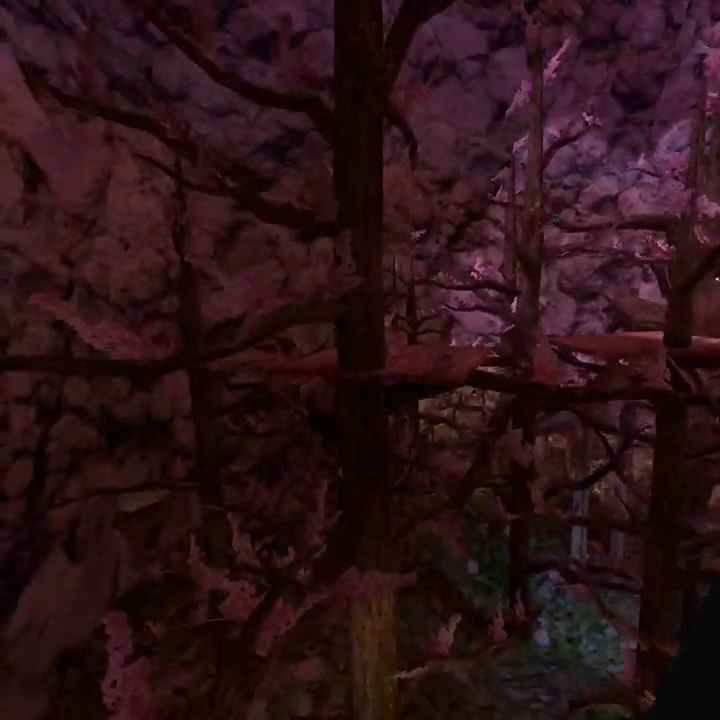
mouse_move(360, 360)
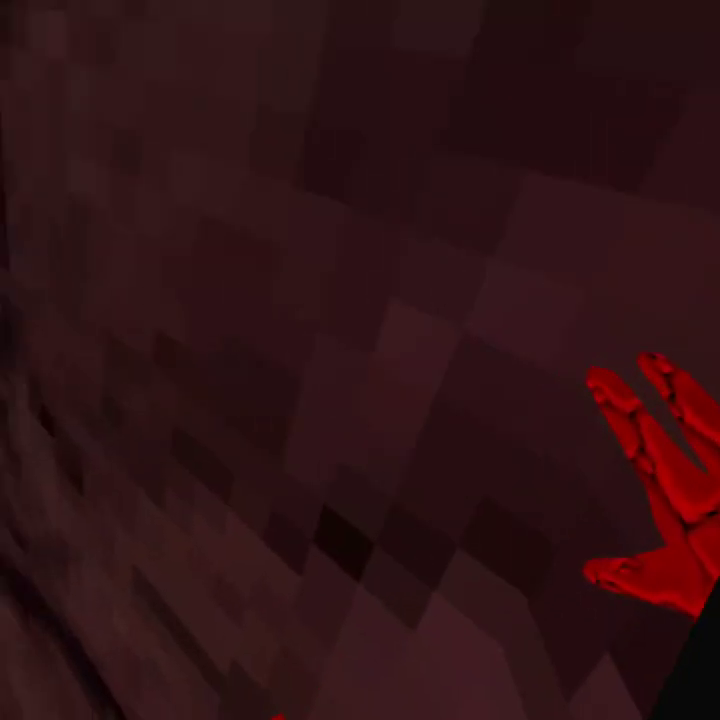
mouse_move(360, 360)
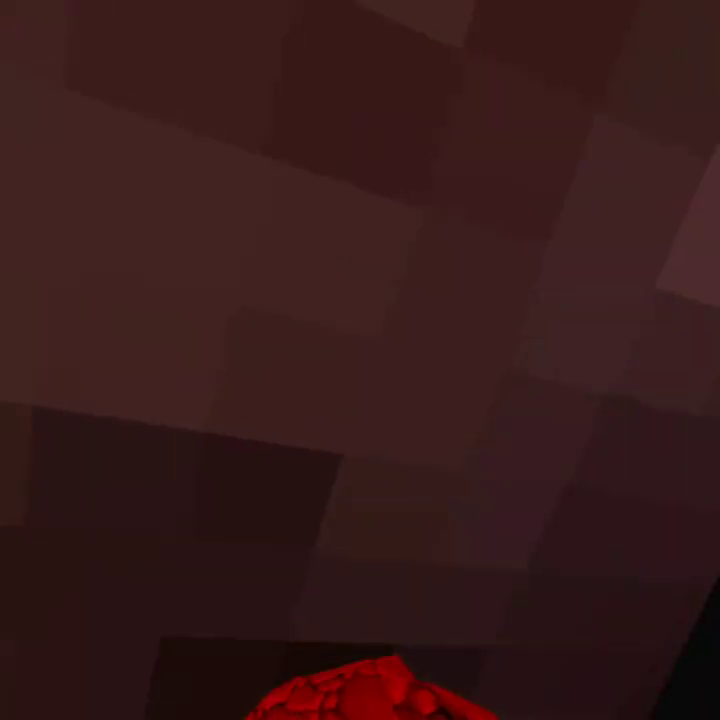
mouse_move(360, 360)
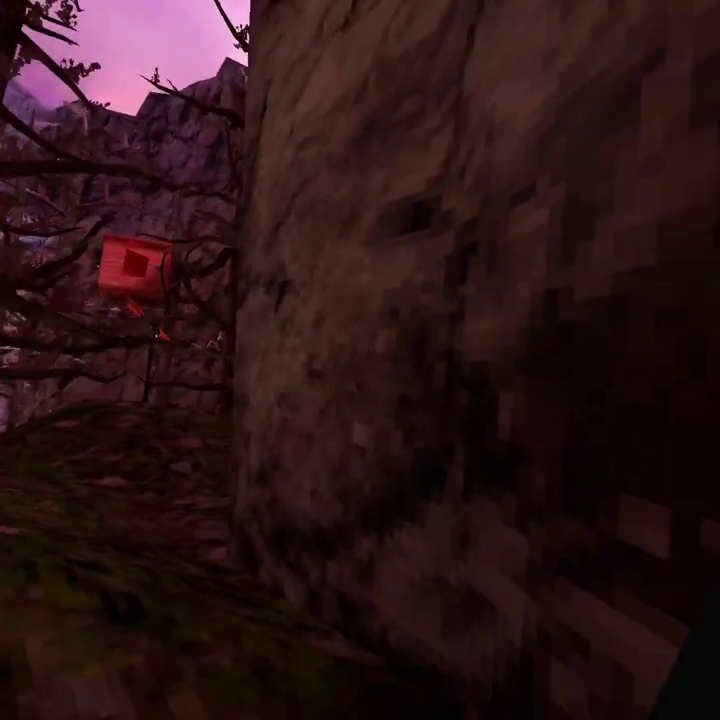
mouse_move(360, 360)
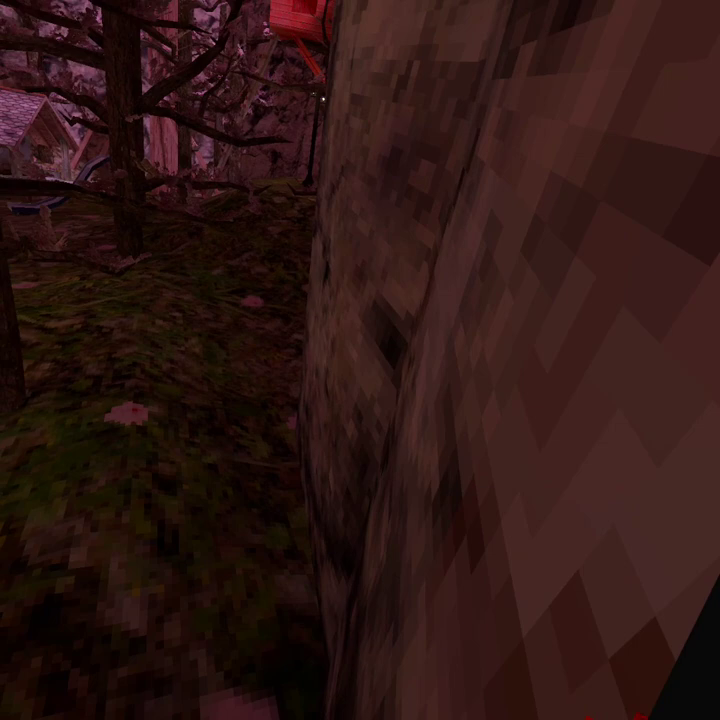
mouse_move(360, 360)
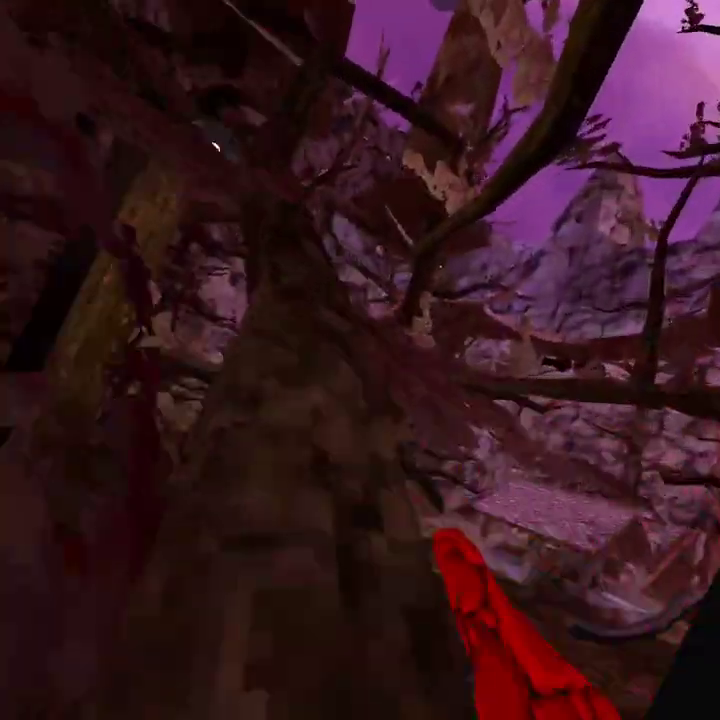
mouse_move(360, 360)
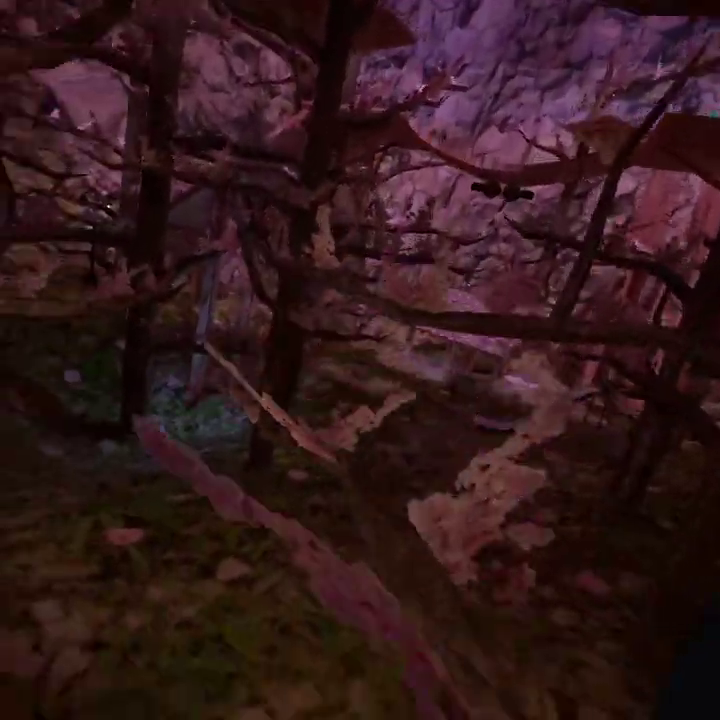
mouse_move(360, 360)
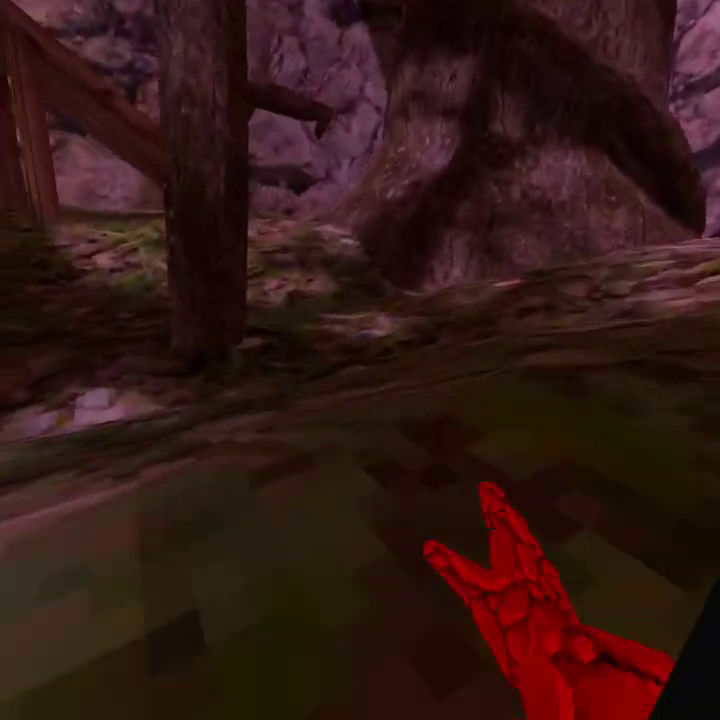
mouse_move(360, 360)
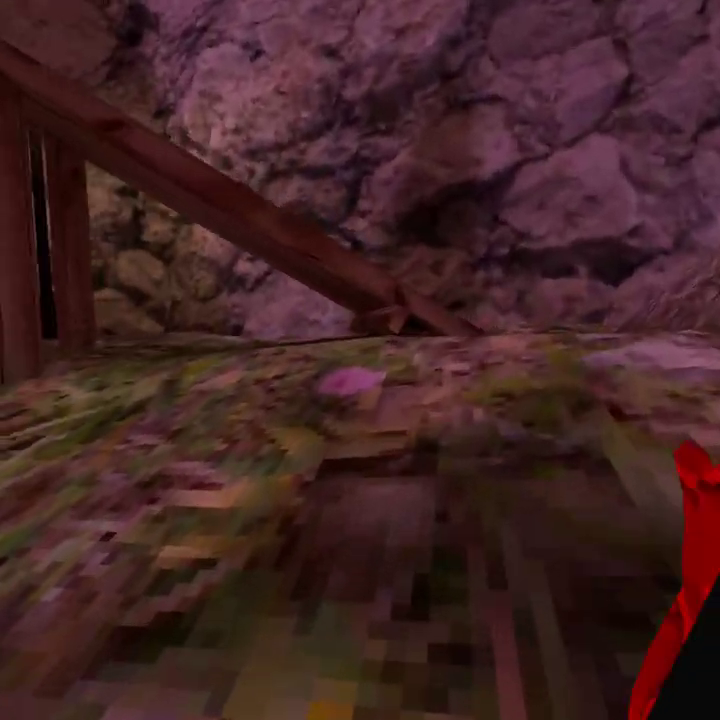
mouse_move(360, 360)
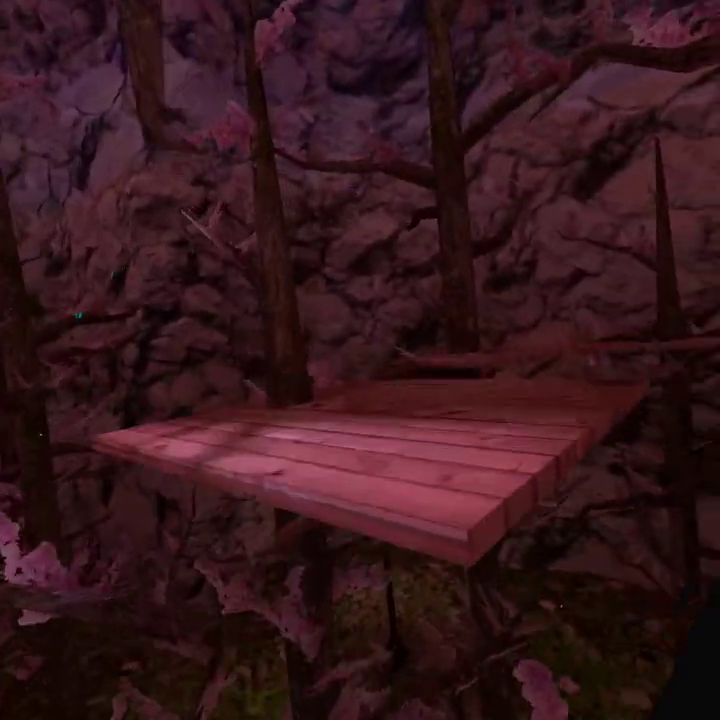
mouse_move(360, 360)
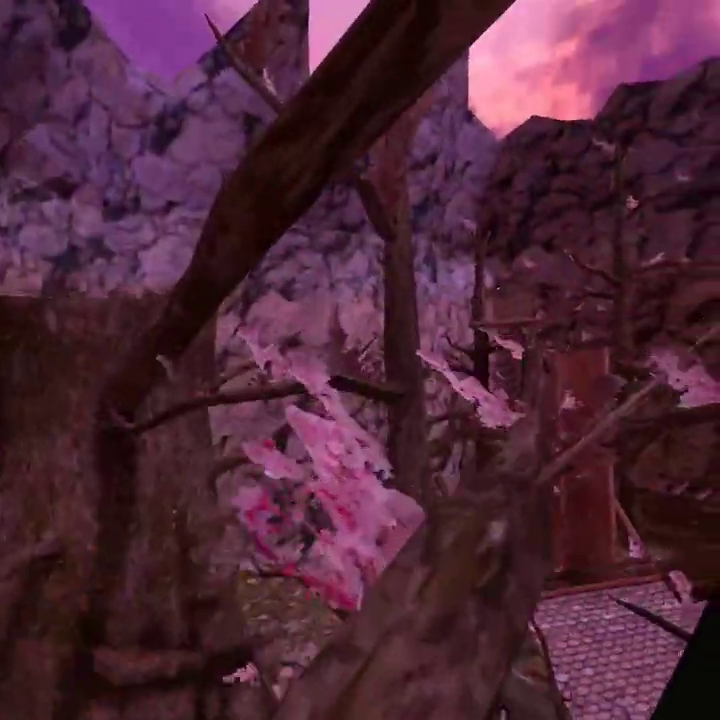
mouse_move(360, 360)
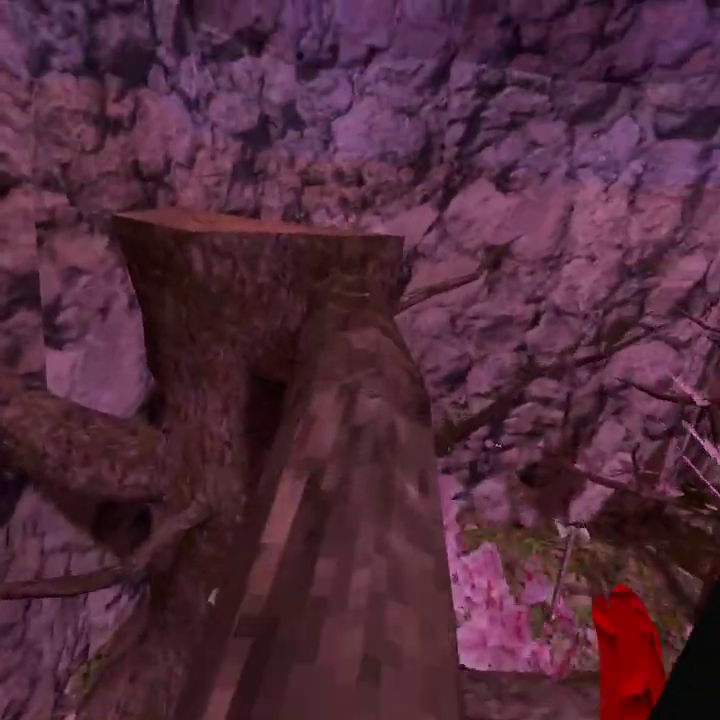
mouse_move(360, 360)
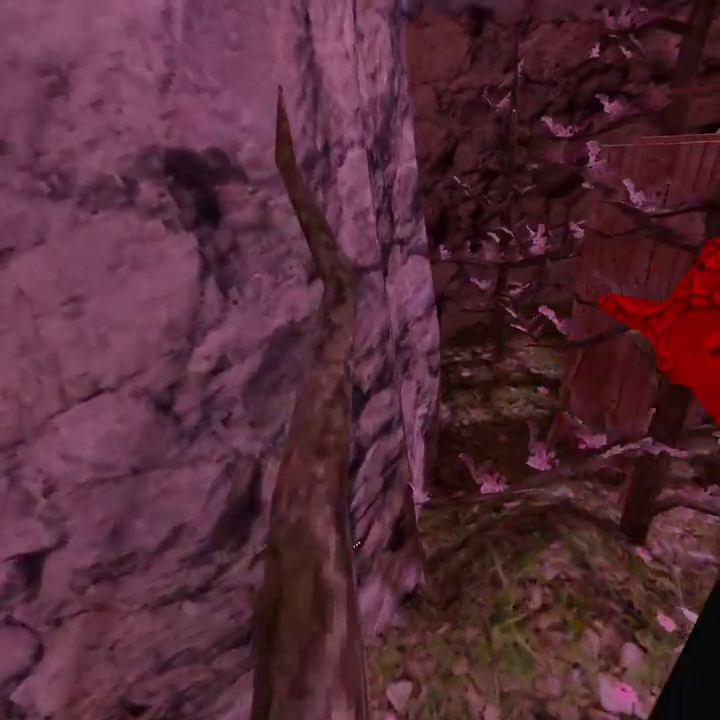
mouse_move(360, 360)
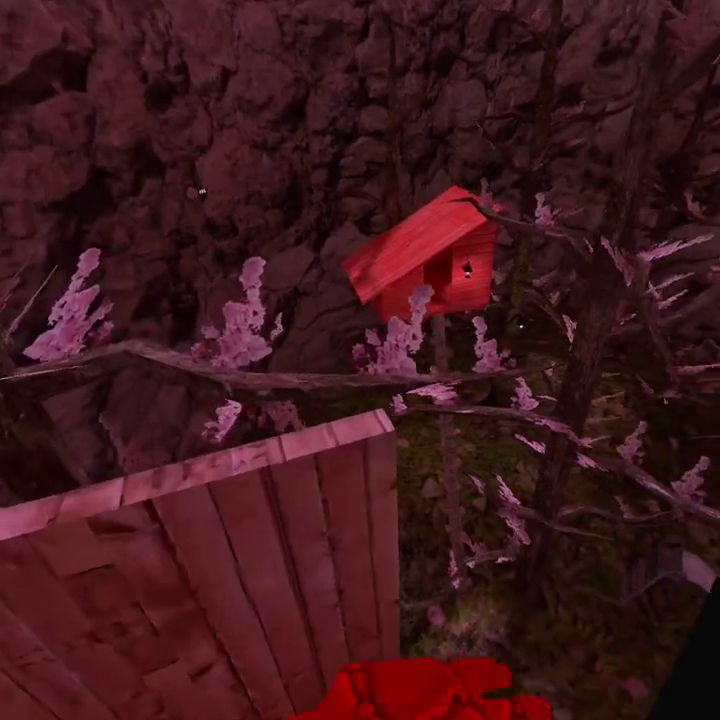
mouse_move(360, 360)
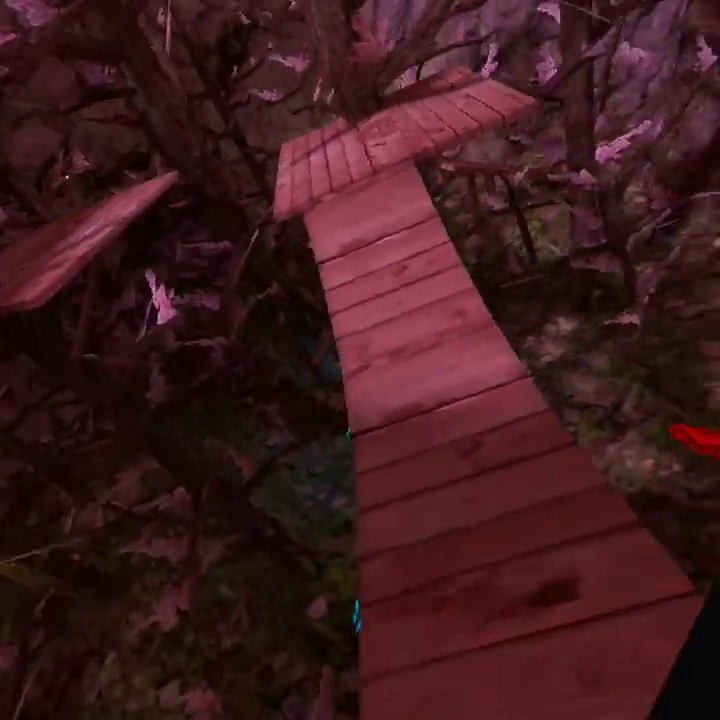
mouse_move(360, 360)
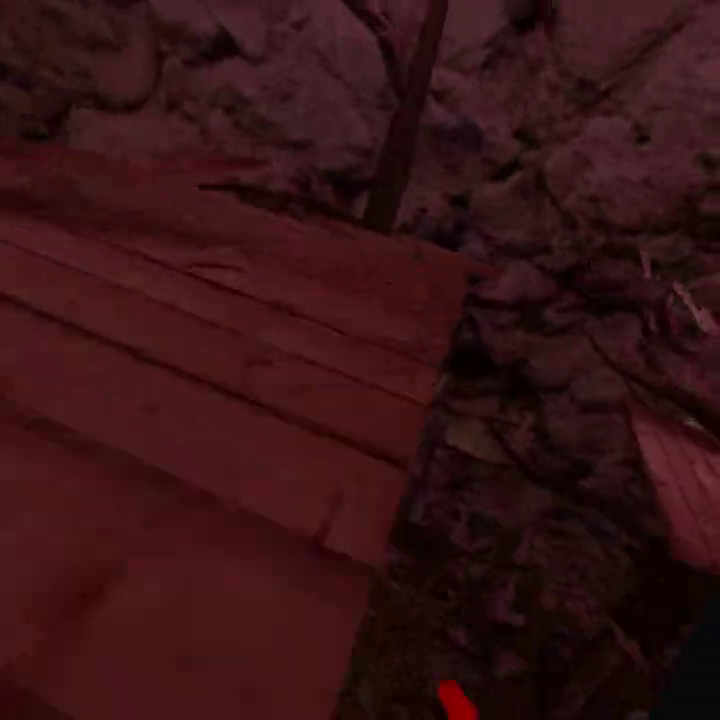
mouse_move(360, 360)
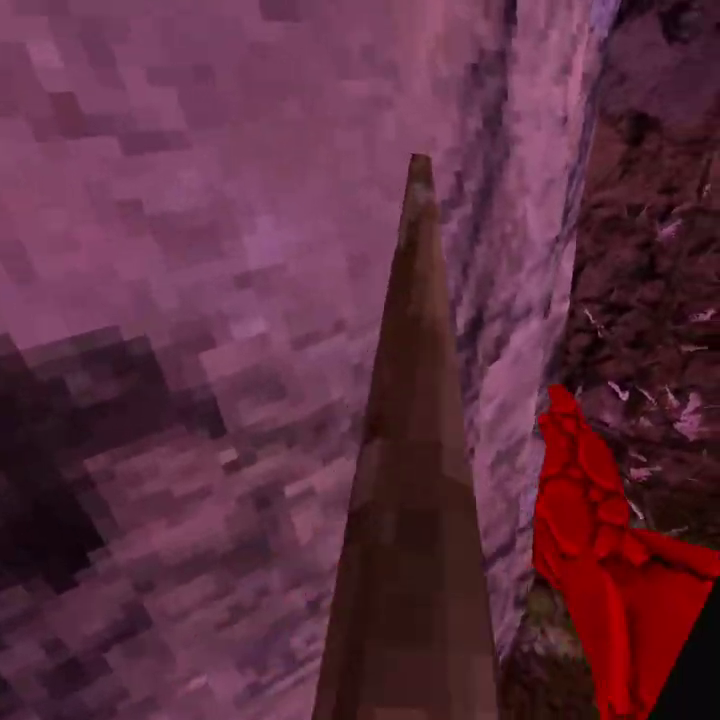
mouse_move(360, 360)
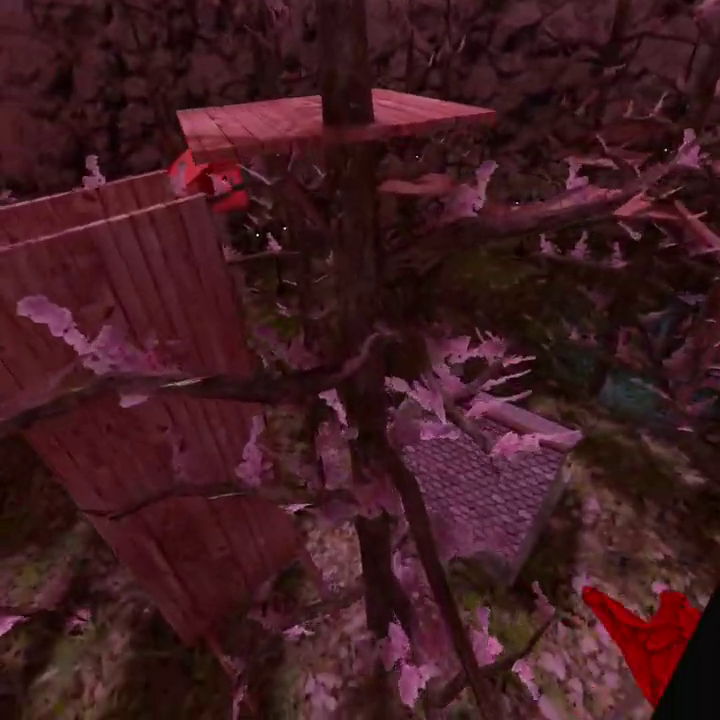
mouse_move(360, 360)
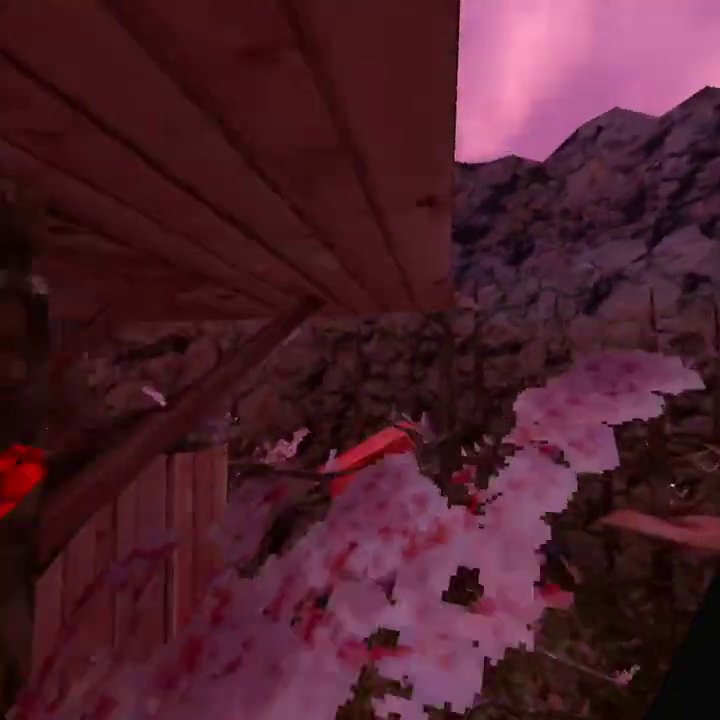
mouse_move(360, 360)
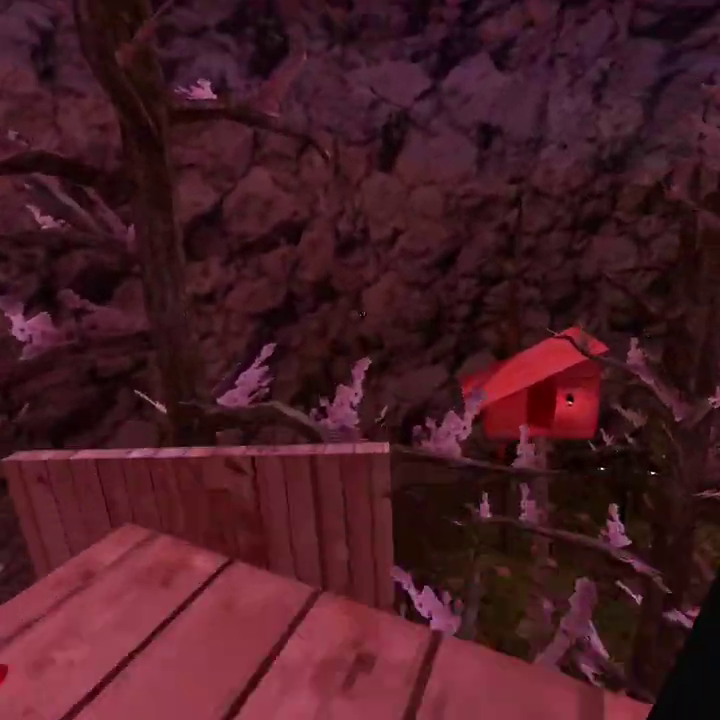
mouse_move(360, 360)
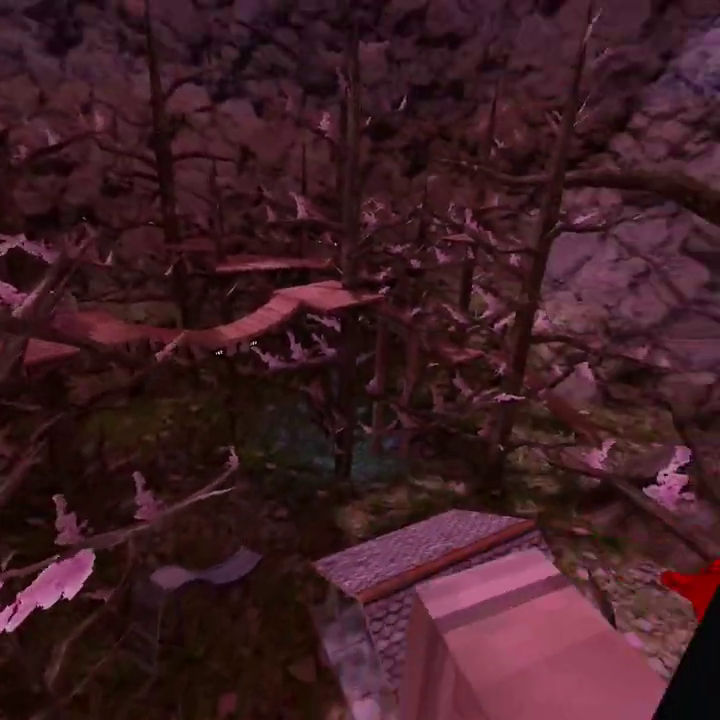